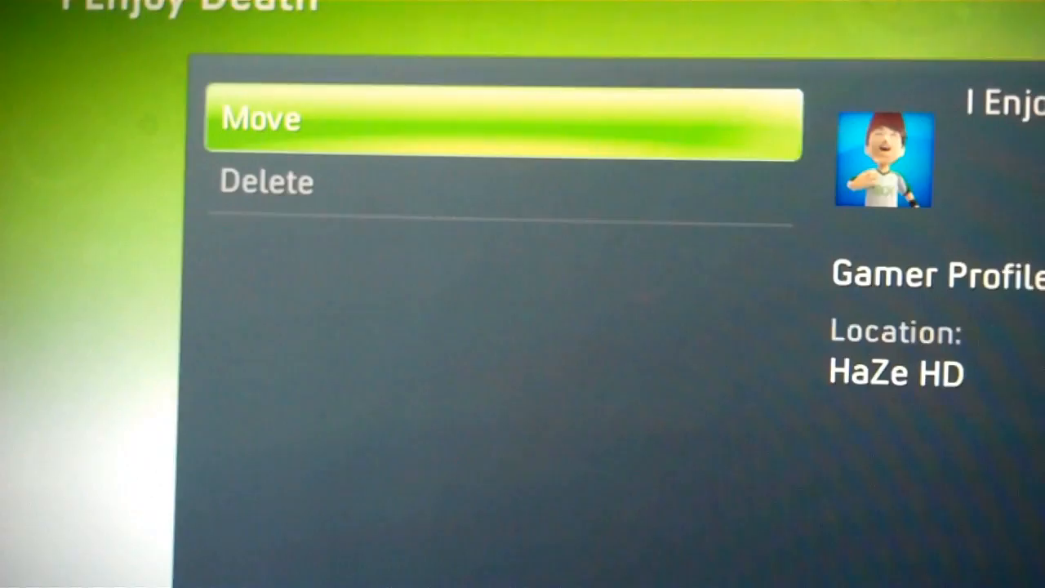
Choose Move on the I Enjoy Death gamer profile to relocate it to the Memory Unit.
{"action": "left_click", "coordinate": [503, 118]}
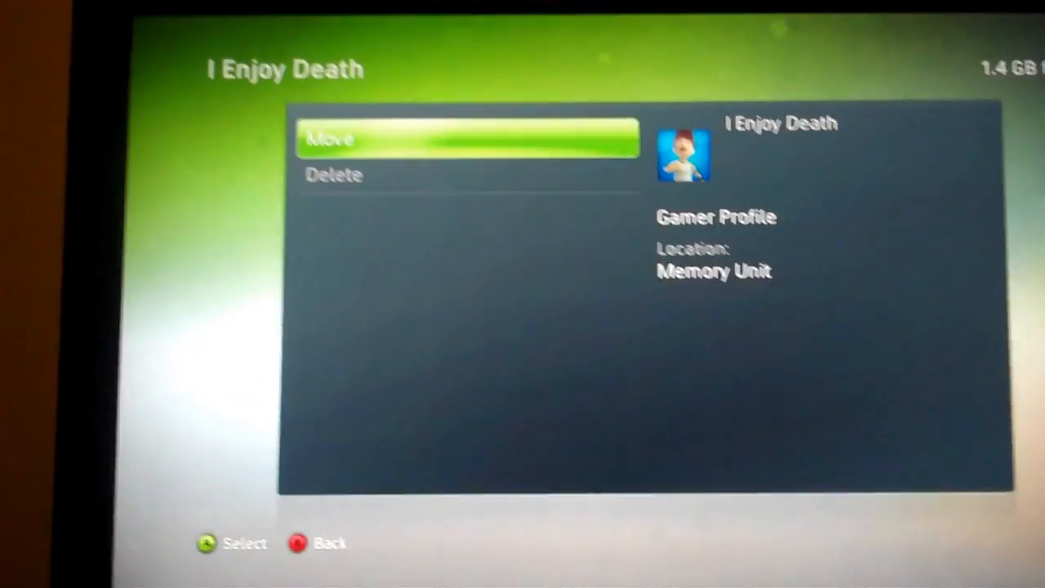
Select the I Enjoy Death profile on the Memory Unit to show its Move and Delete options.
{"action": "left_click", "coordinate": [468, 138]}
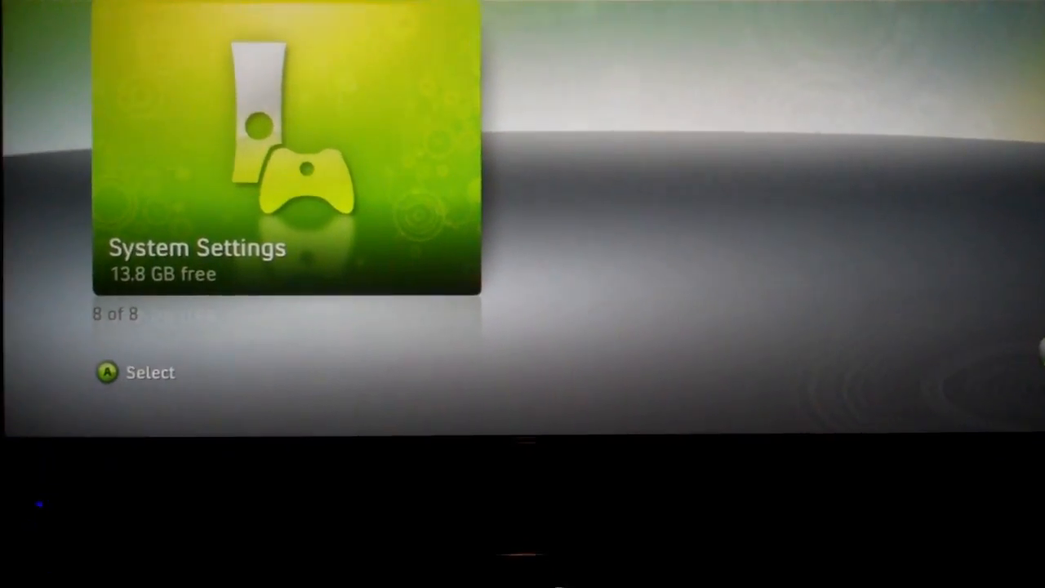
Scroll left through the dashboard blades from System Settings to Picture Library.
{"action": "scroll", "scroll_direction": "left", "scroll_amount": 3}
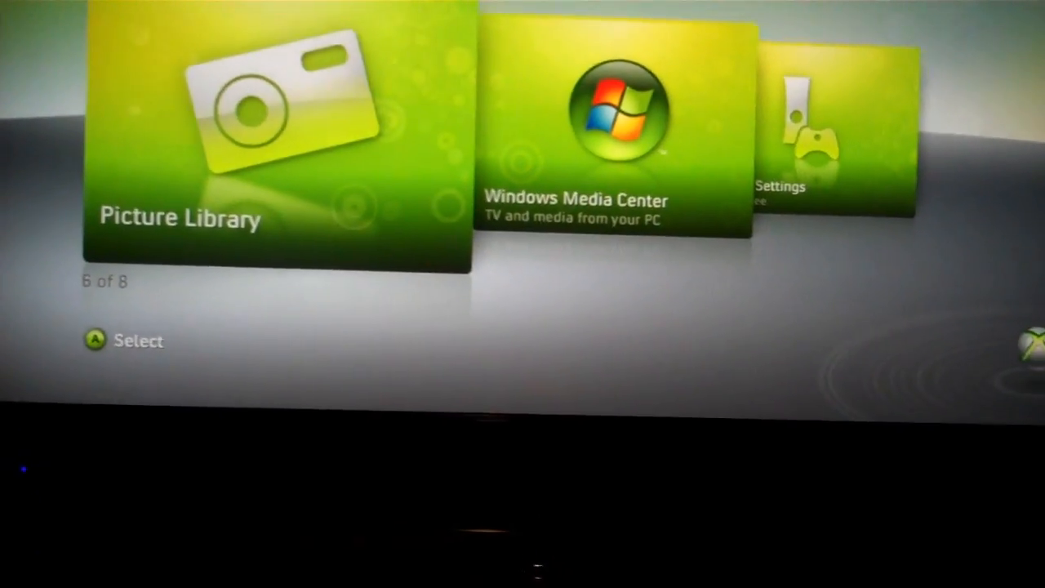